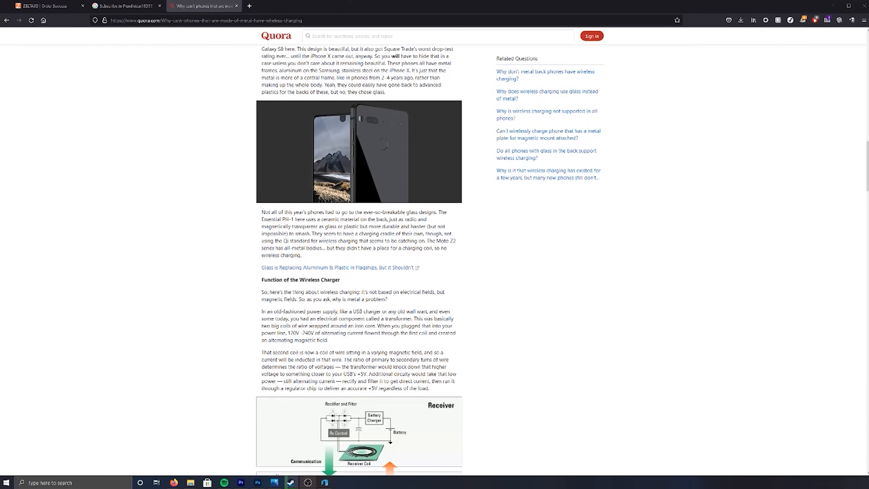
# Step: Scroll through the early 2000s computing image results down to the Formlabs Form 3L listing
pyautogui.scroll(-3)
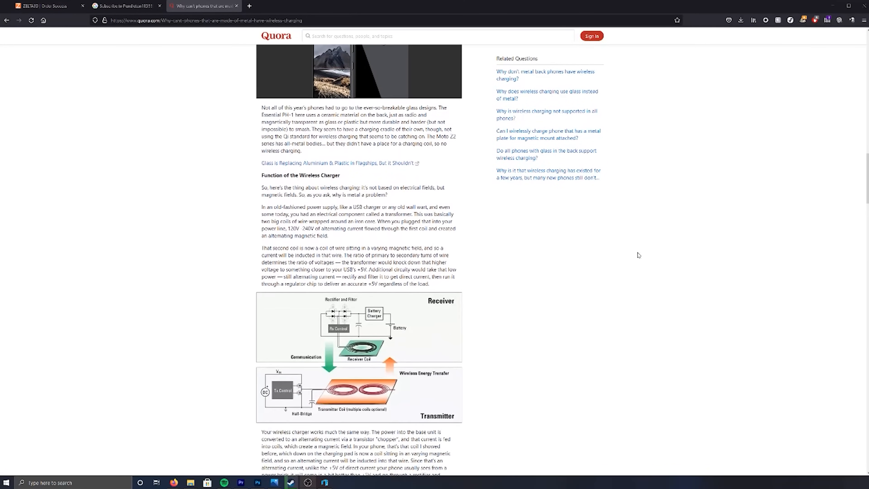
pyautogui.scroll(-3)
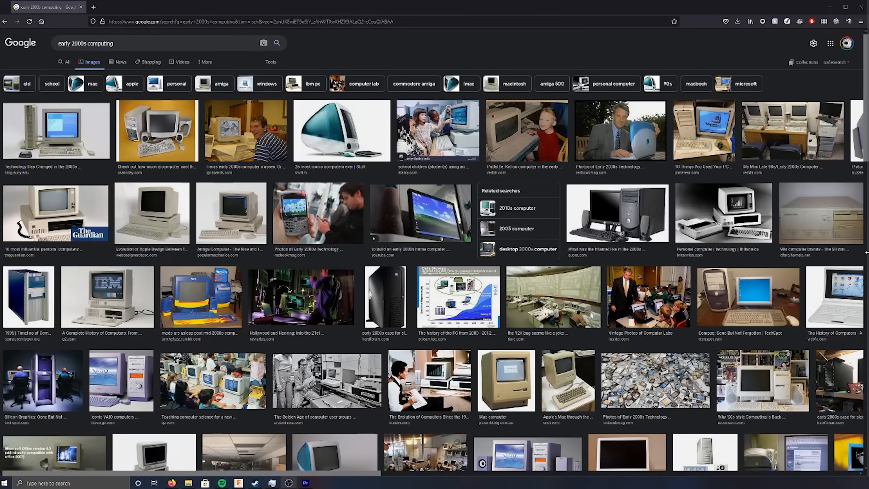
pyautogui.scroll(-3)
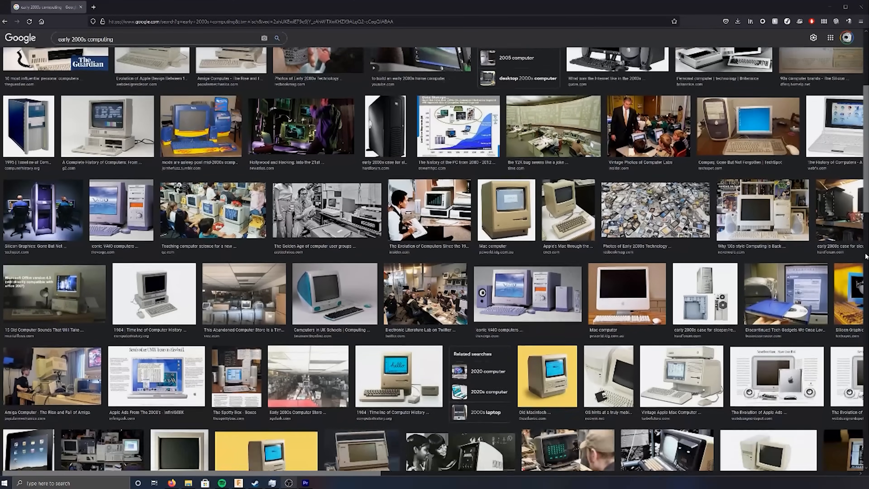
pyautogui.scroll(-3)
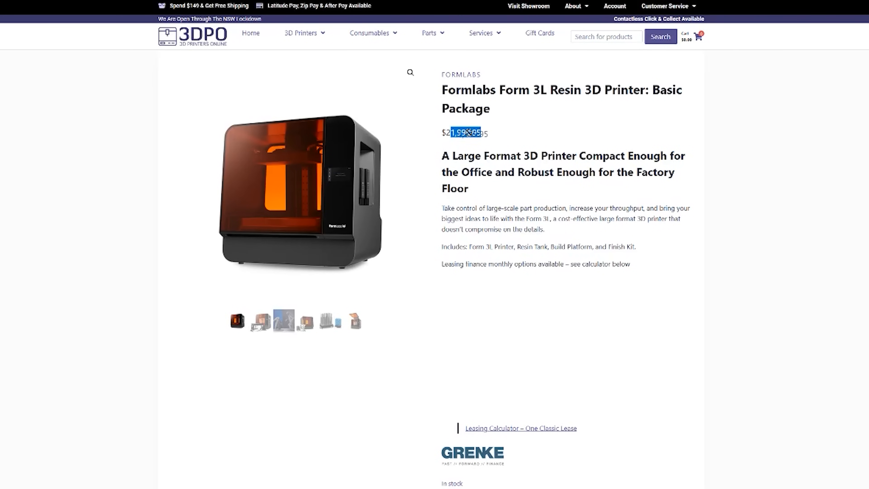
pyautogui.scroll(-3)
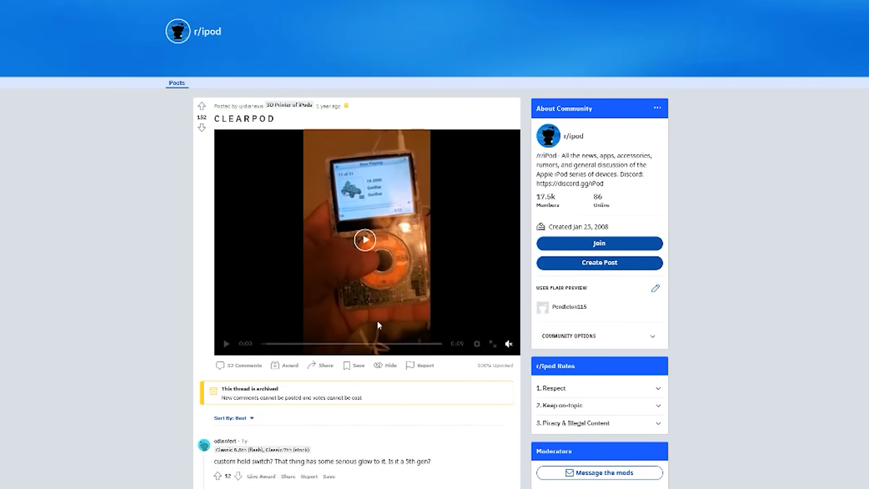
pyautogui.click(365, 239)
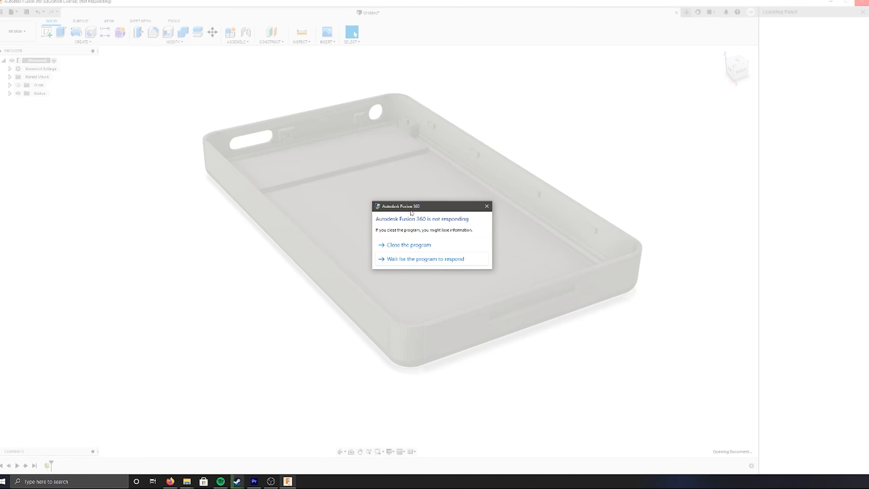
pyautogui.click(425, 259)
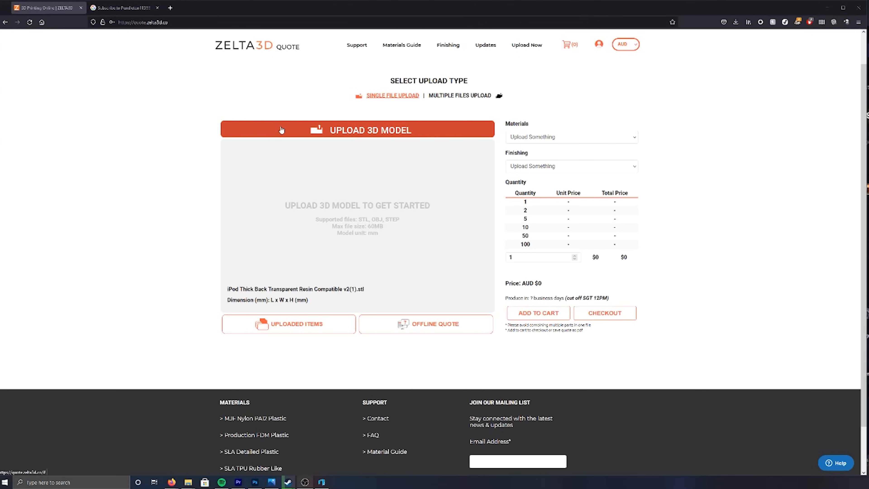
# Step: Upload 'iPod Thick Back Transparent Resin Compatible v2.stl' to the Zelta3D quote page
pyautogui.click(357, 130)
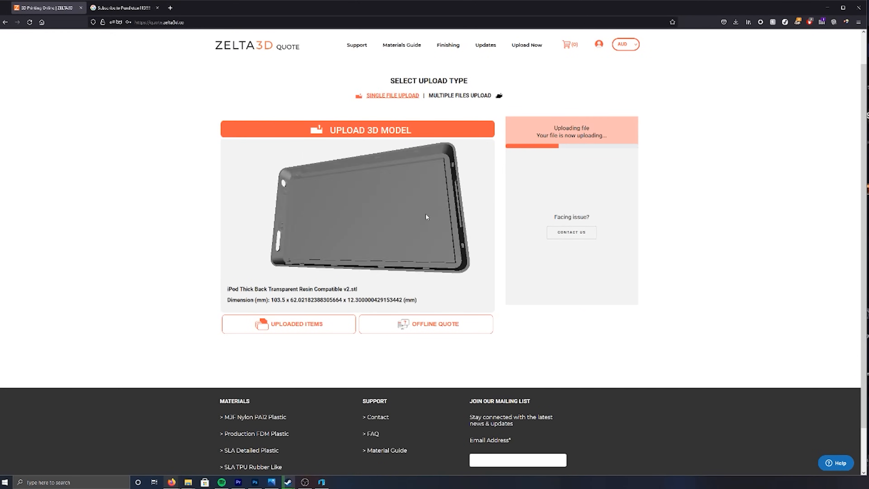